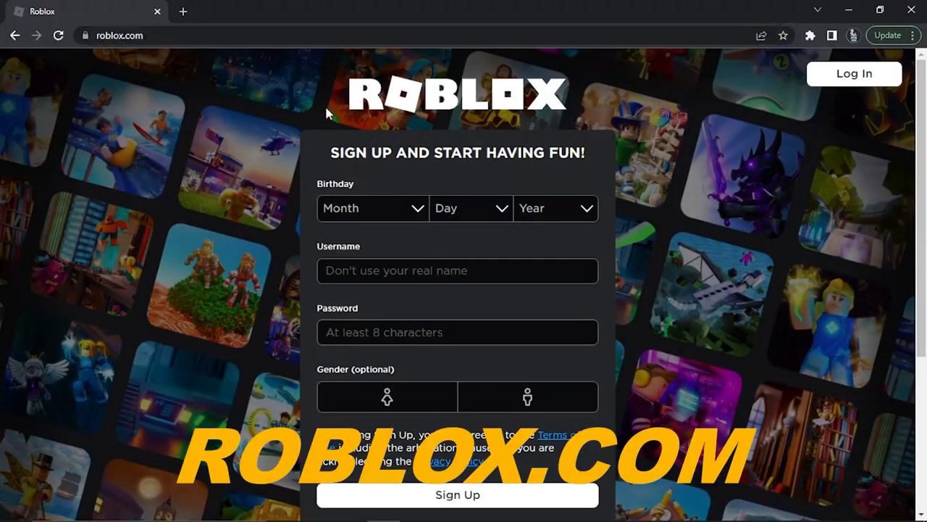
{"action": "mouse_move", "coordinate": [743, 203]}
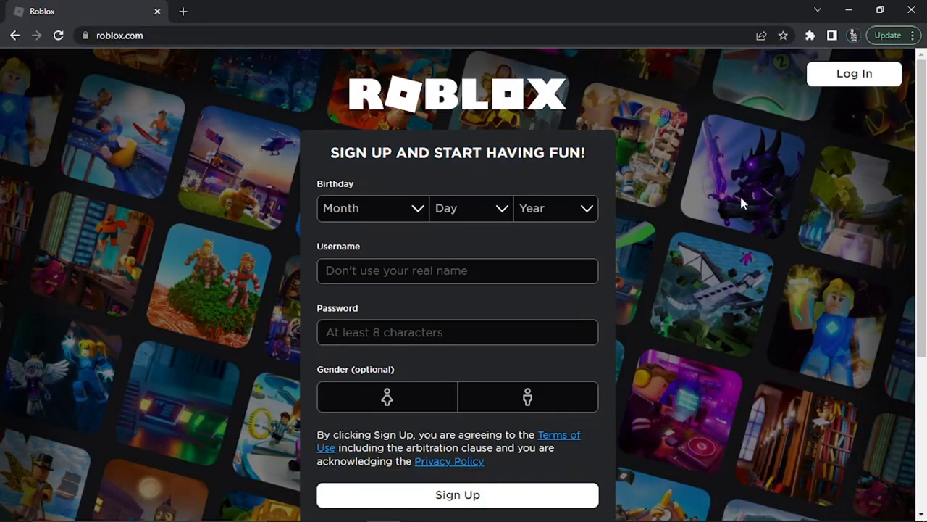
{"action": "mouse_move", "coordinate": [788, 121]}
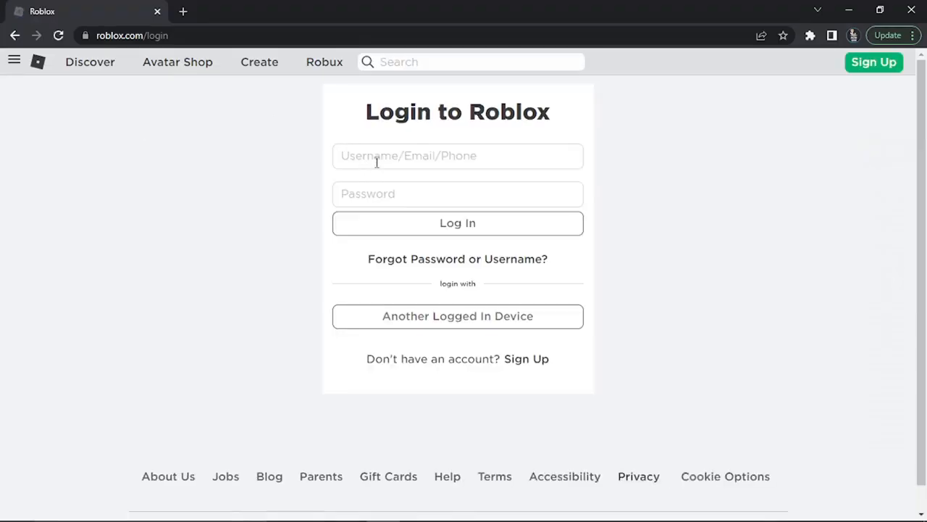
Step: Sign in to the Roblox account and look over the home page
{"action": "left_click", "coordinate": [458, 223]}
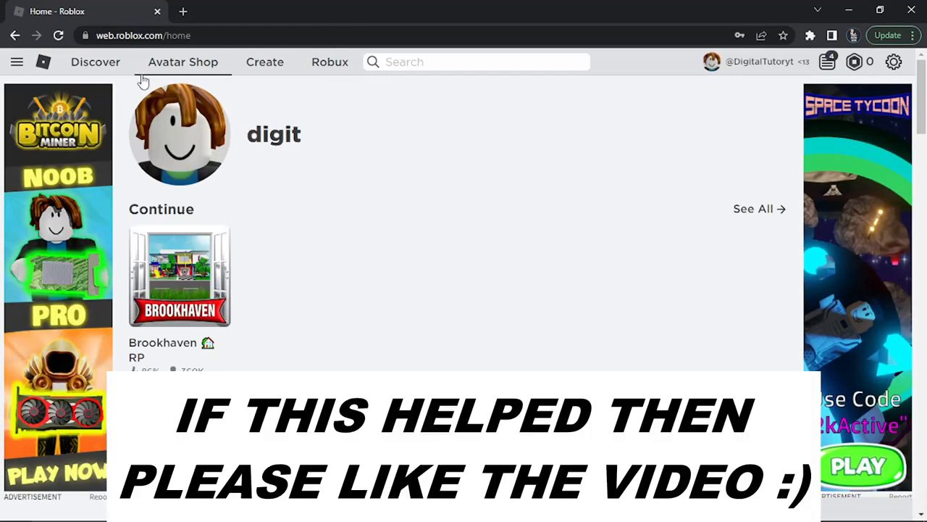
{"action": "mouse_move", "coordinate": [568, 272]}
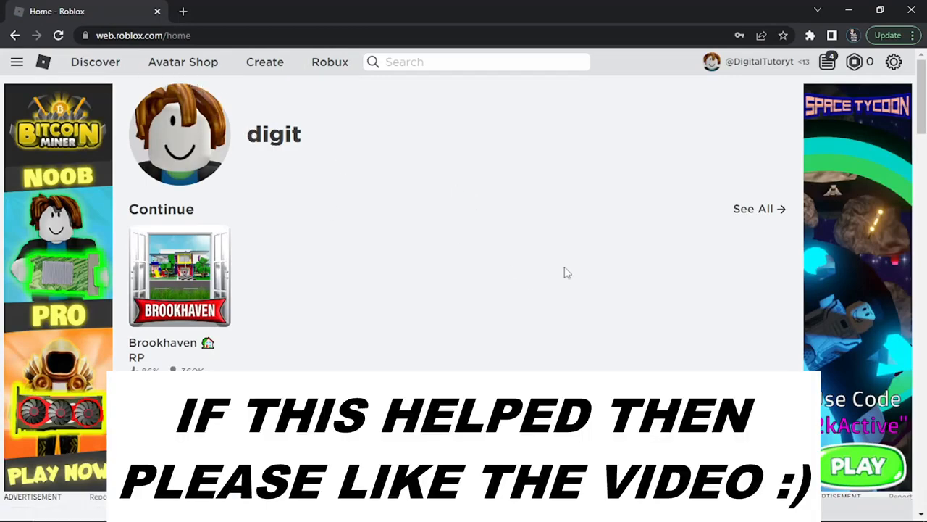
{"action": "scroll", "scroll_direction": "down", "scroll_amount": 3}
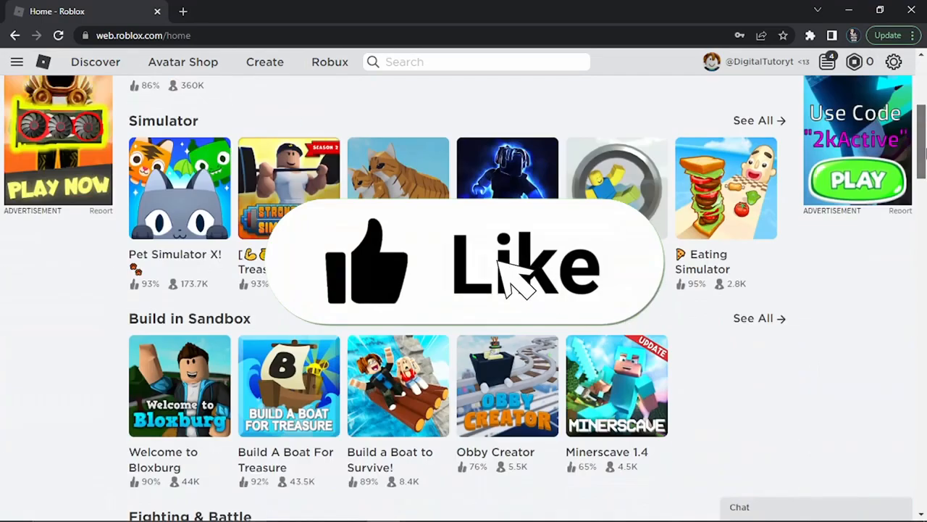
{"action": "scroll", "scroll_direction": "up", "scroll_amount": 3}
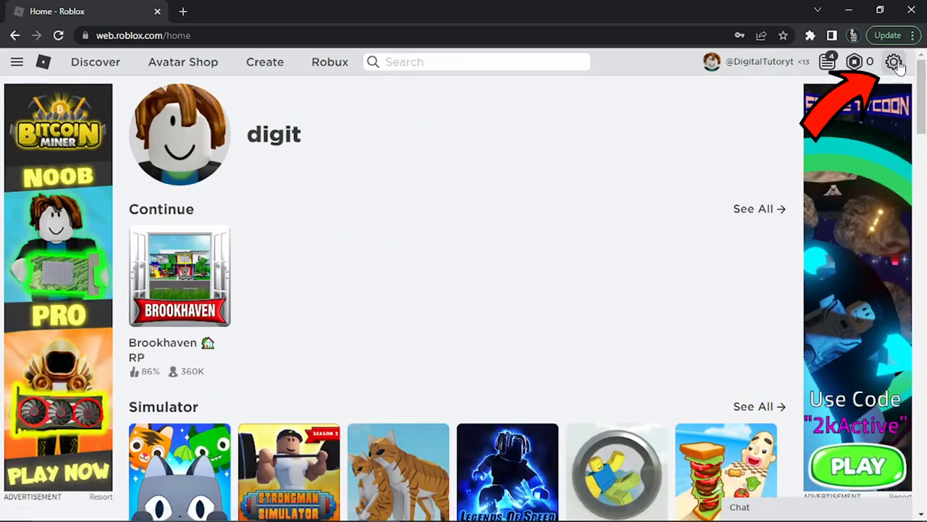
Step: Open Settings from the gear menu at the top right
{"action": "left_click", "coordinate": [893, 61]}
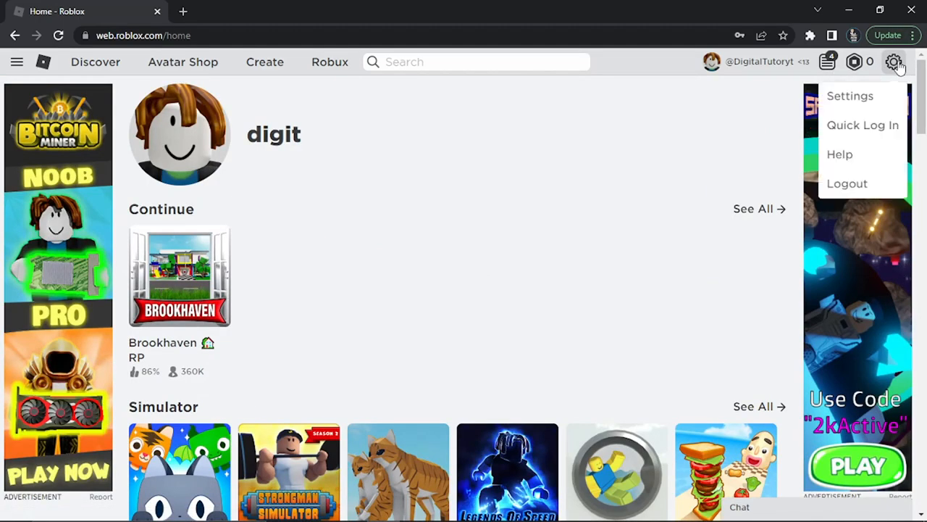
{"action": "left_click", "coordinate": [849, 96]}
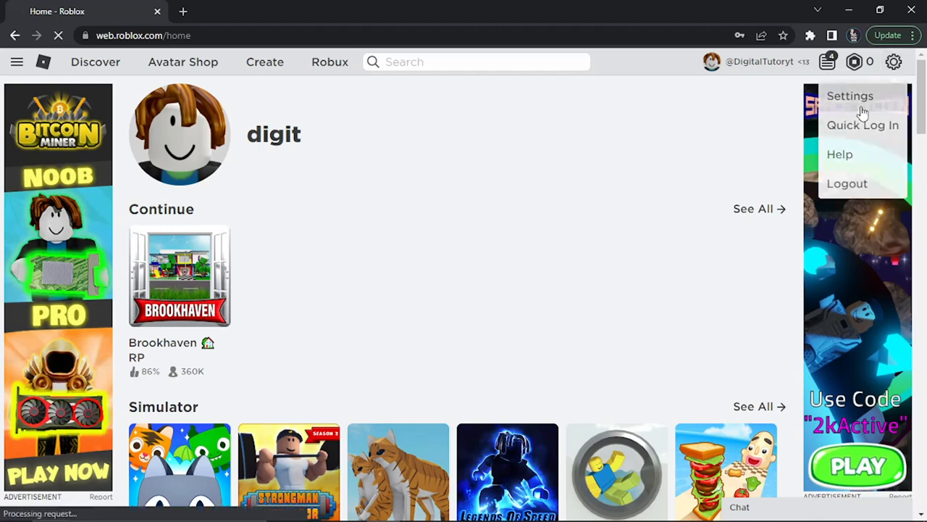
{"action": "left_click", "coordinate": [850, 96]}
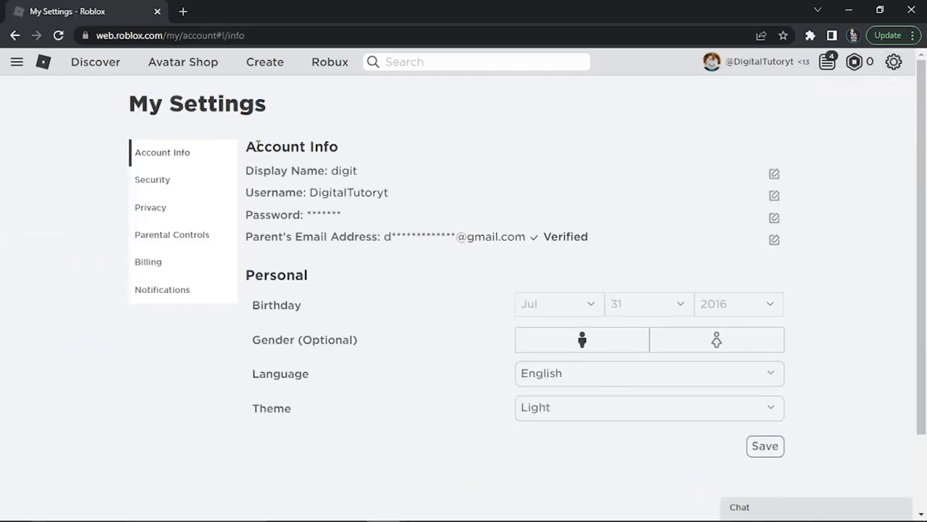
{"action": "mouse_move", "coordinate": [384, 219]}
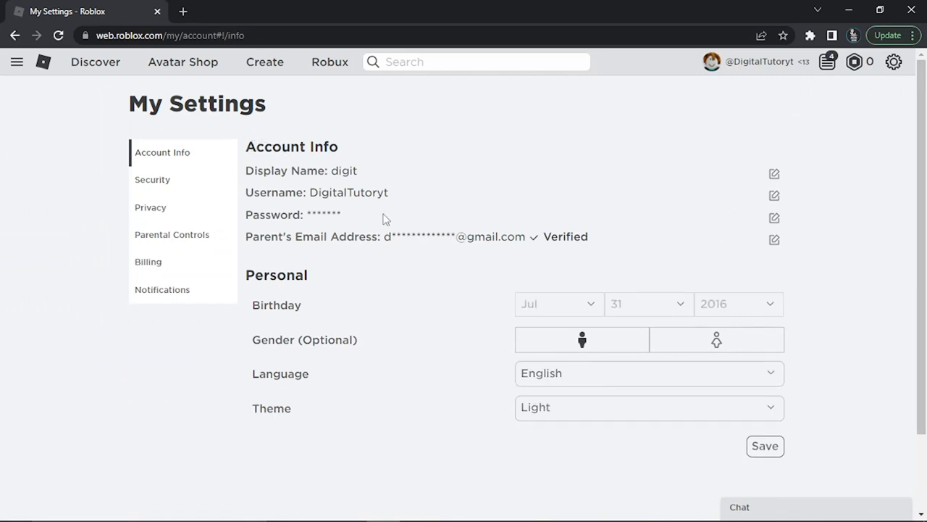
{"action": "mouse_move", "coordinate": [342, 251]}
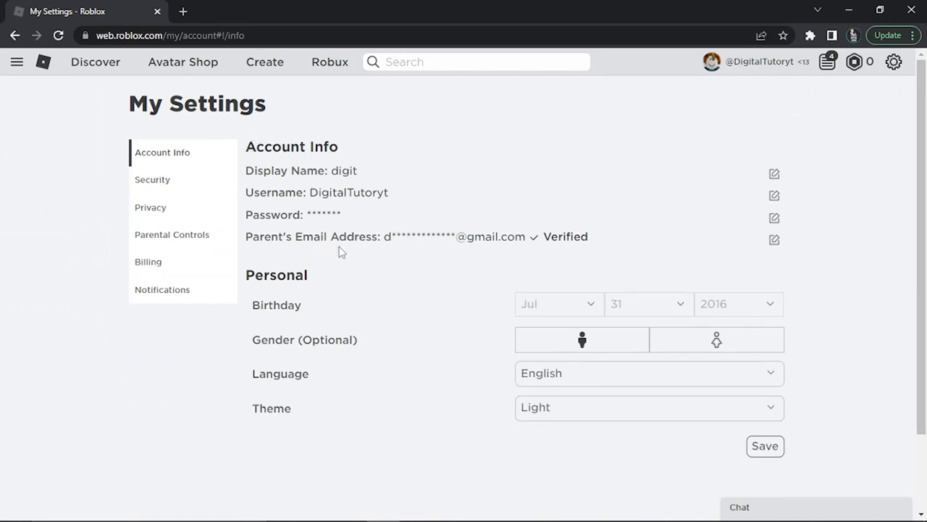
{"action": "mouse_move", "coordinate": [520, 397]}
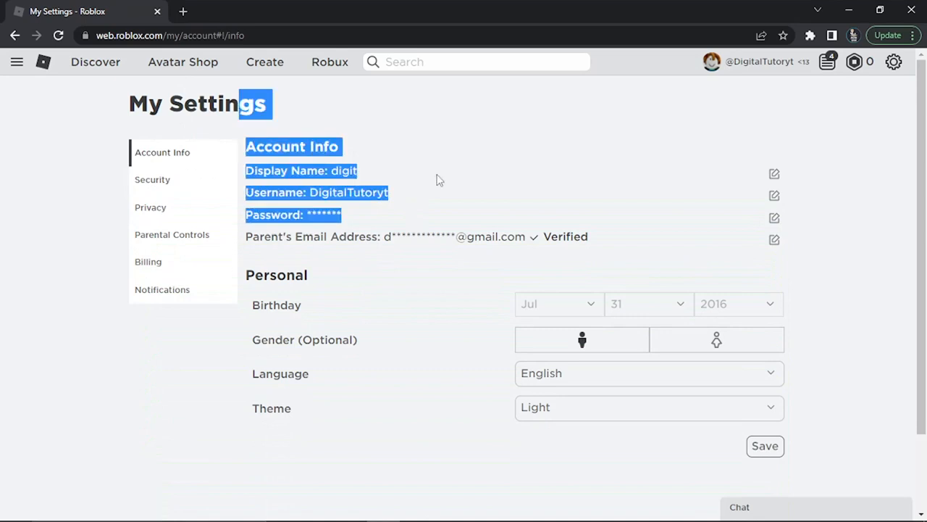
Step: Scroll down My Settings to the Personal section with Language and Theme
{"action": "scroll", "scroll_direction": "down", "scroll_amount": 3}
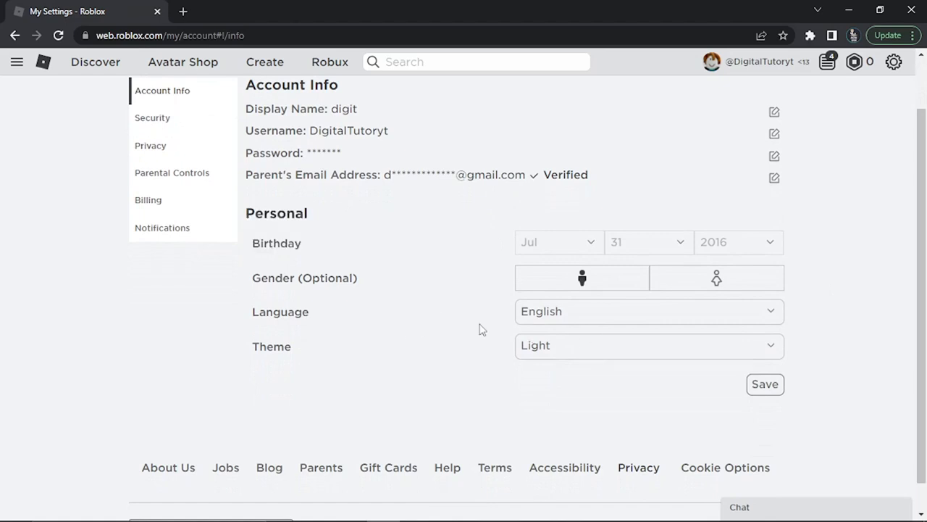
Step: Pick Français from the Language dropdown so the settings page shows in French
{"action": "left_click", "coordinate": [648, 310]}
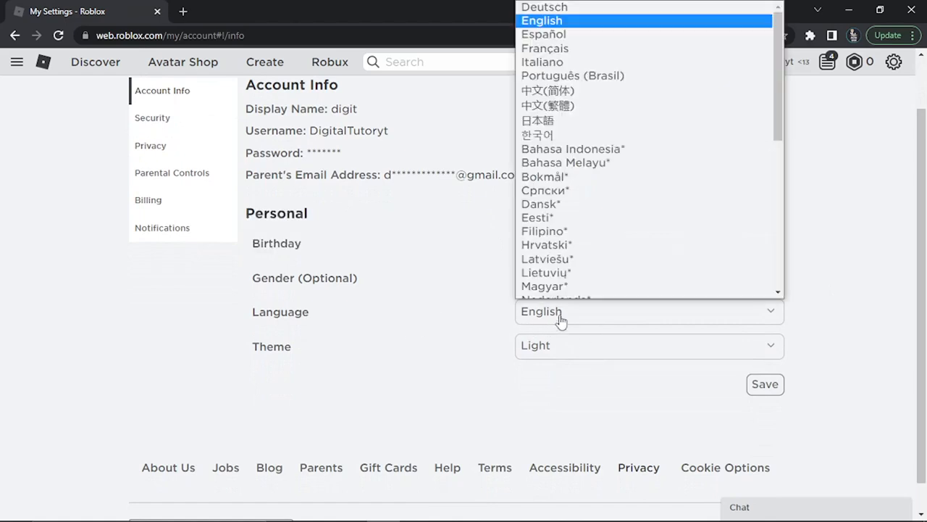
{"action": "scroll", "scroll_direction": "down", "scroll_amount": 3}
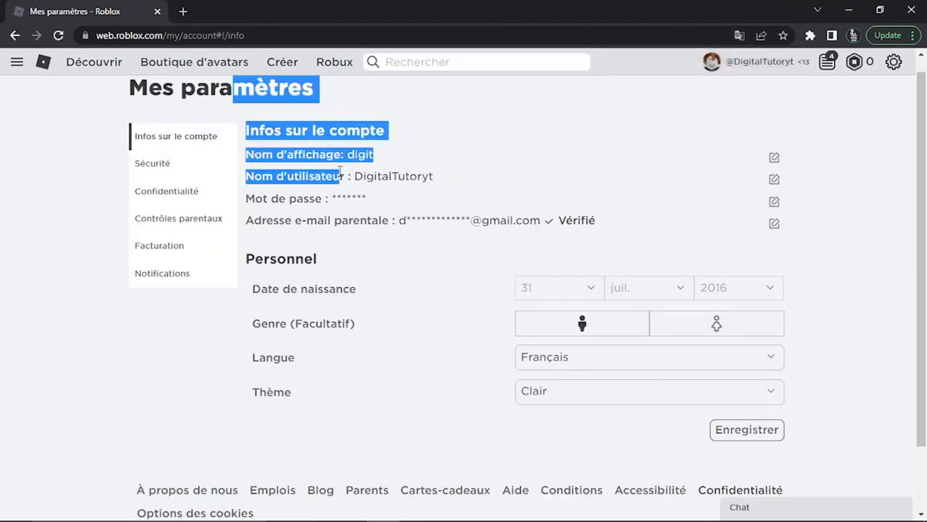
{"action": "left_click", "coordinate": [515, 159]}
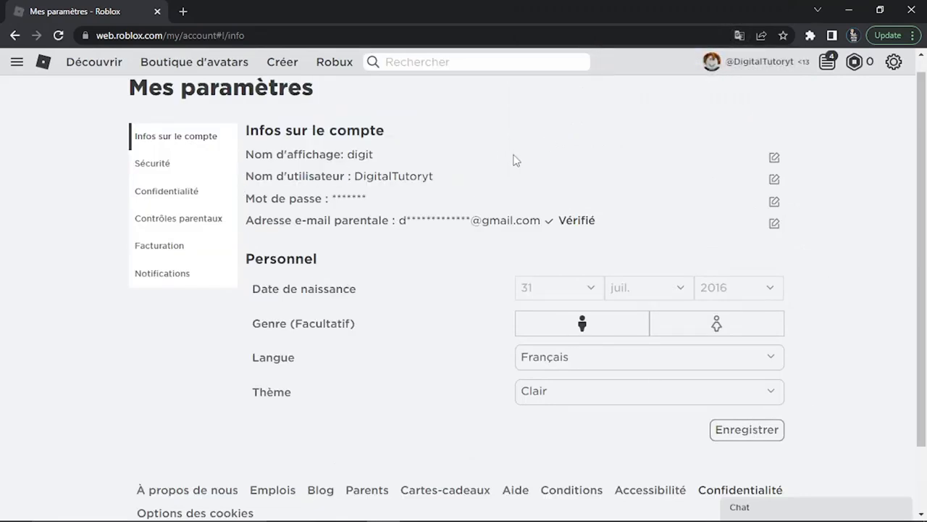